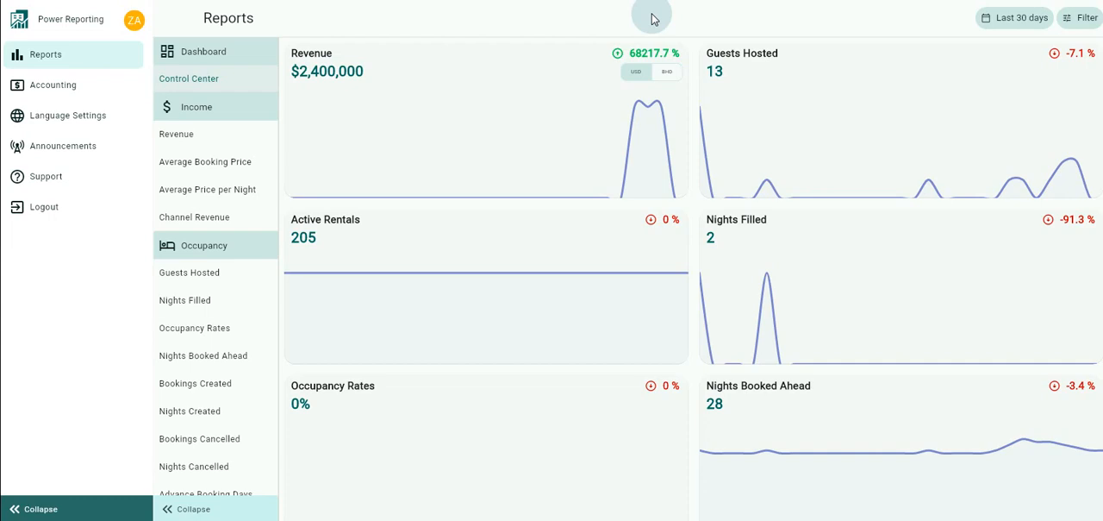
mouse_move(224, 90)
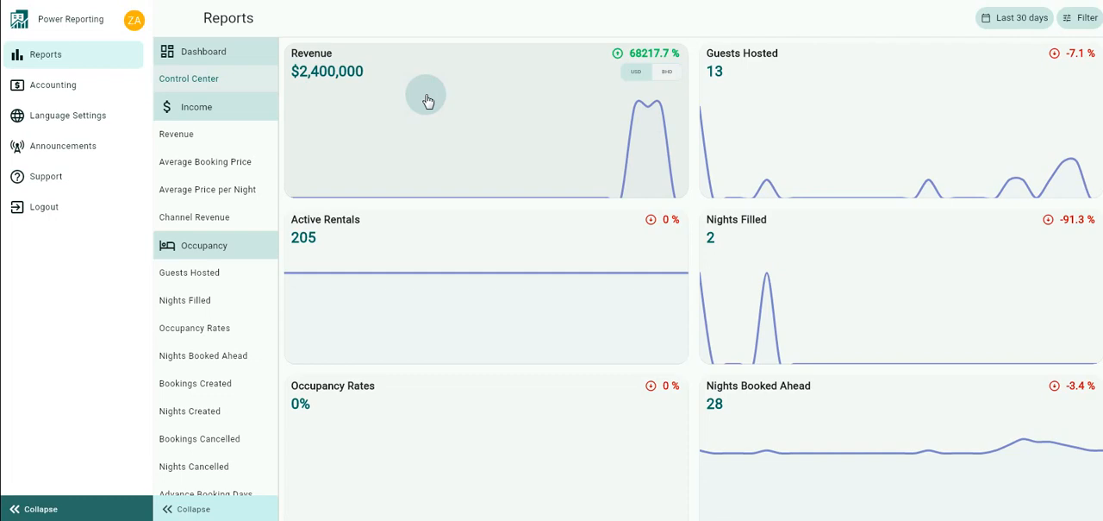
mouse_move(853, 138)
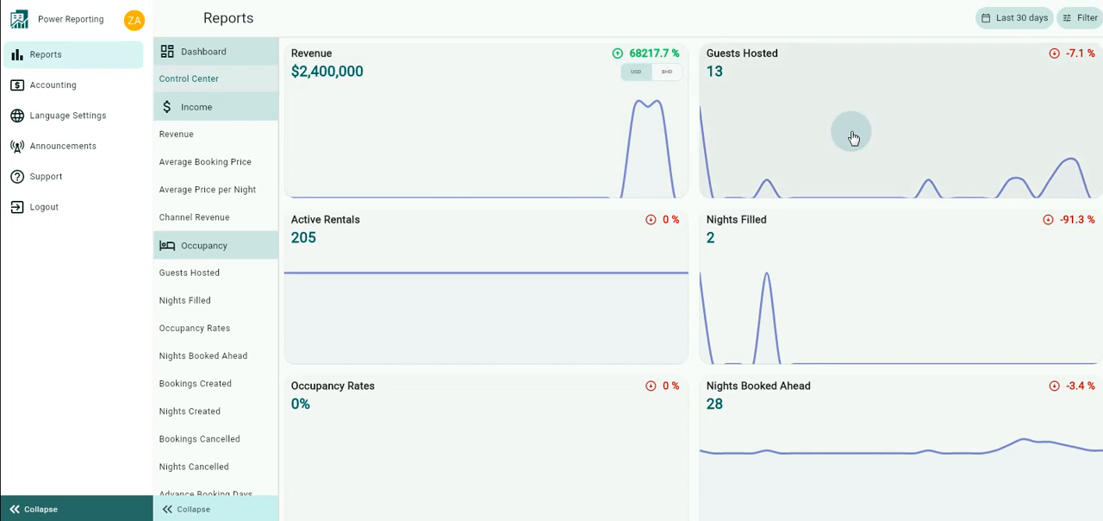
View the detailed Revenue report, return to the Control Center, and bring up the date range choices with Last 30 days active
left_click(190, 273)
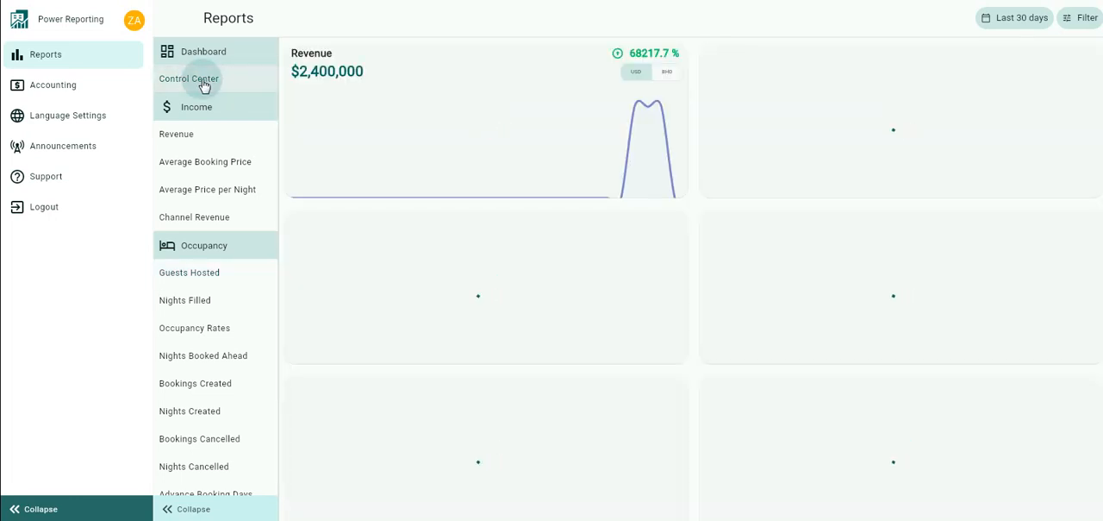
left_click(203, 52)
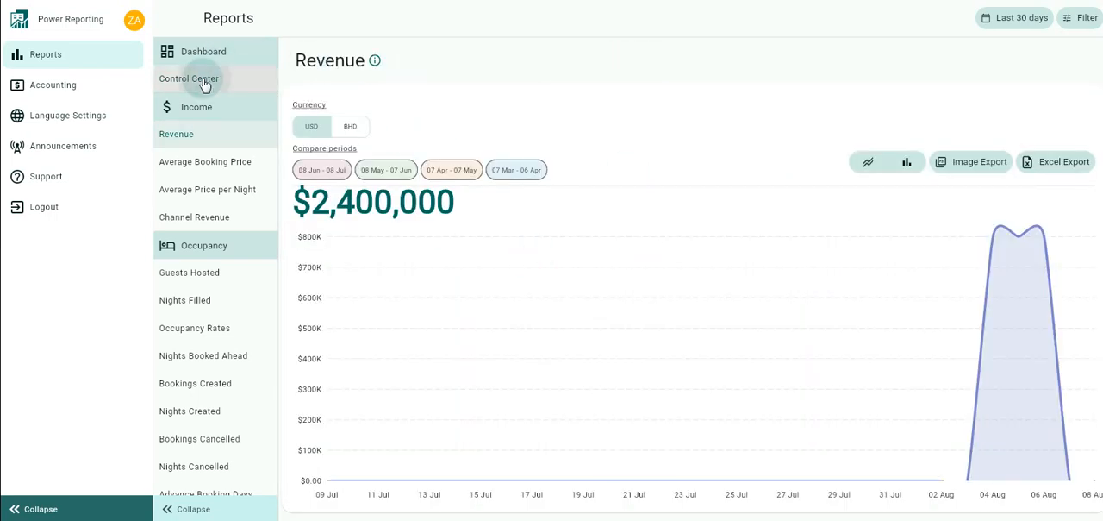
left_click(204, 52)
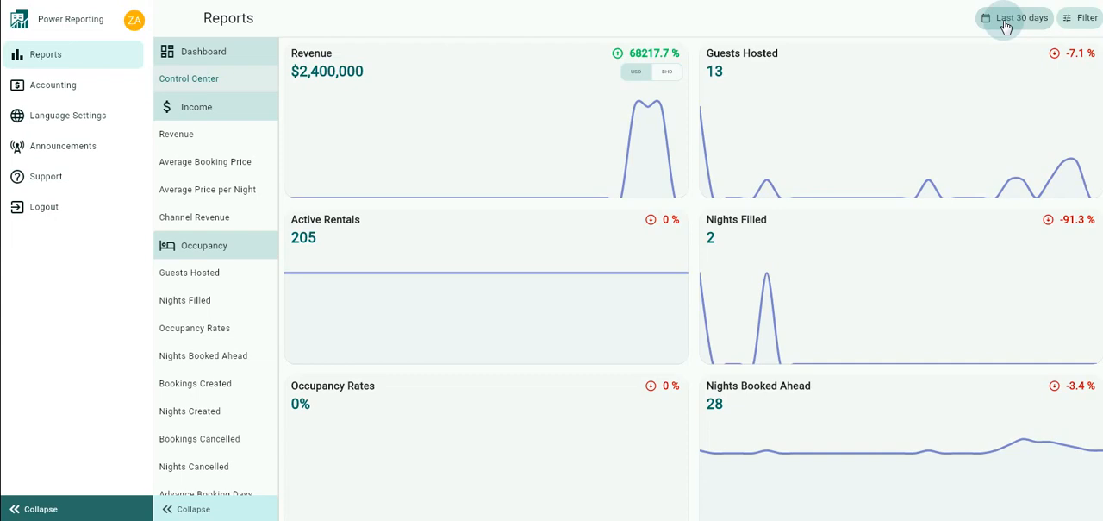
left_click(1023, 18)
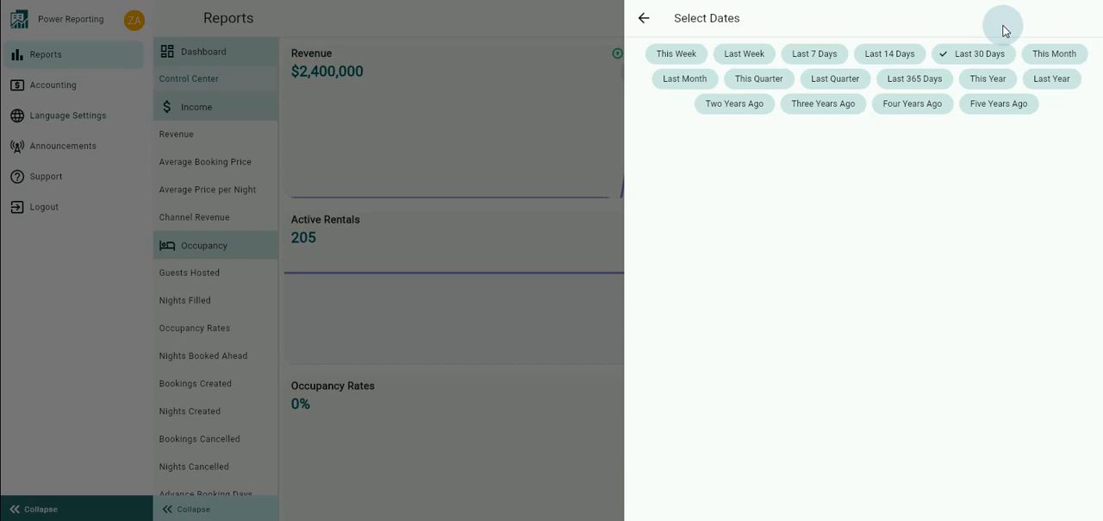
mouse_move(974, 53)
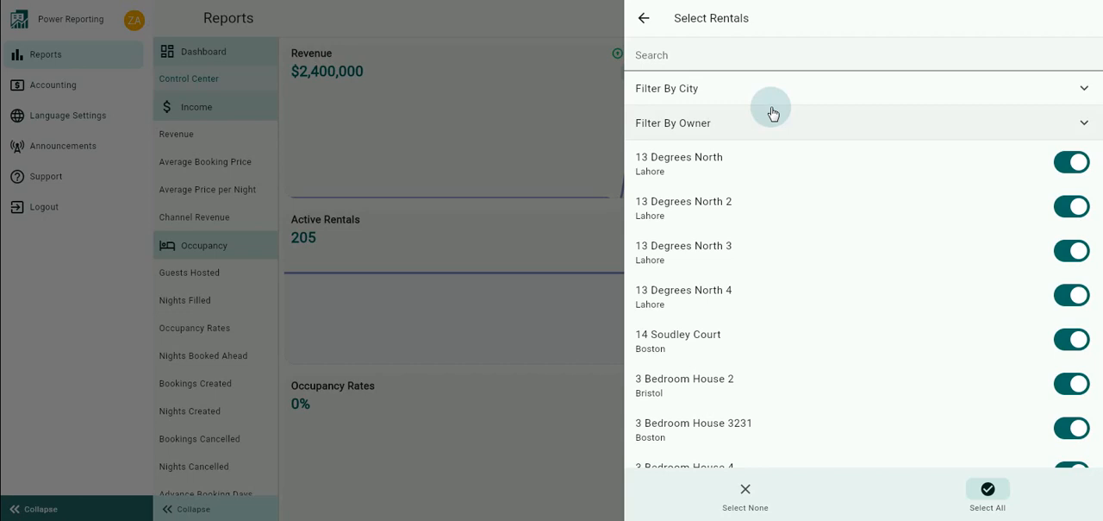
mouse_move(733, 110)
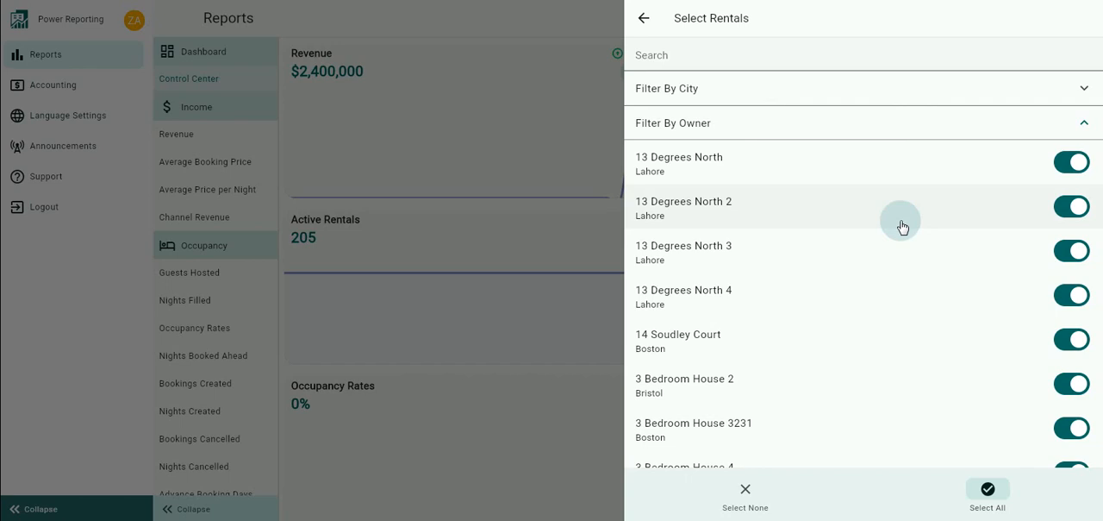
mouse_move(845, 233)
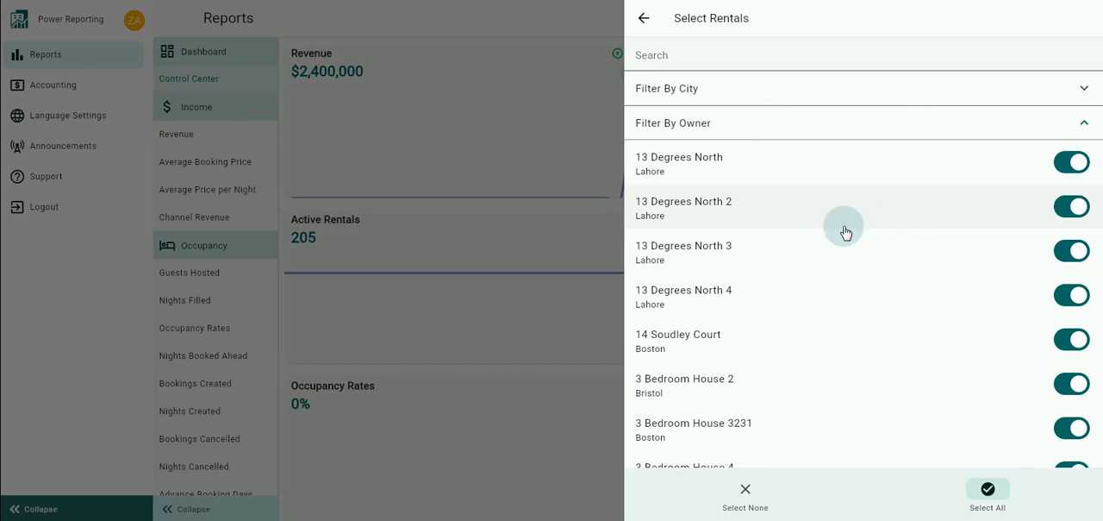
Switch off the 13 Degrees North 2 and 13 Degrees North 3 rental toggles and return to the filters summary
left_click(1072, 207)
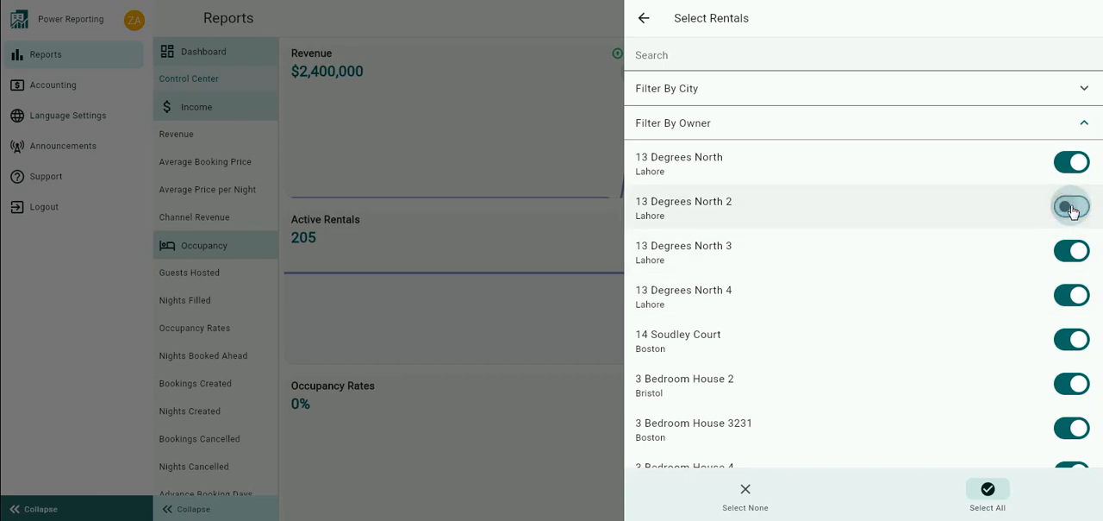
left_click(1072, 207)
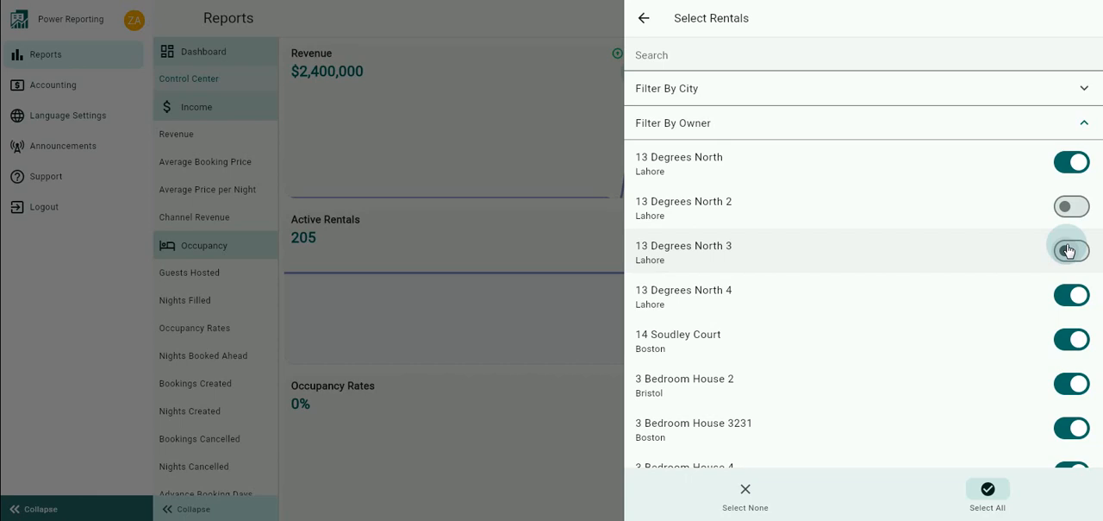
left_click(1070, 250)
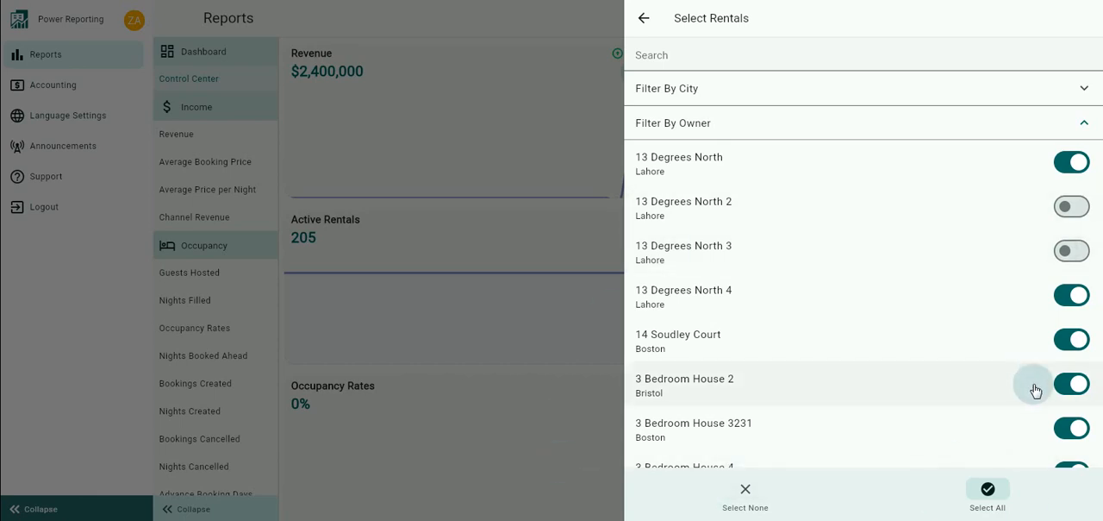
left_click(645, 18)
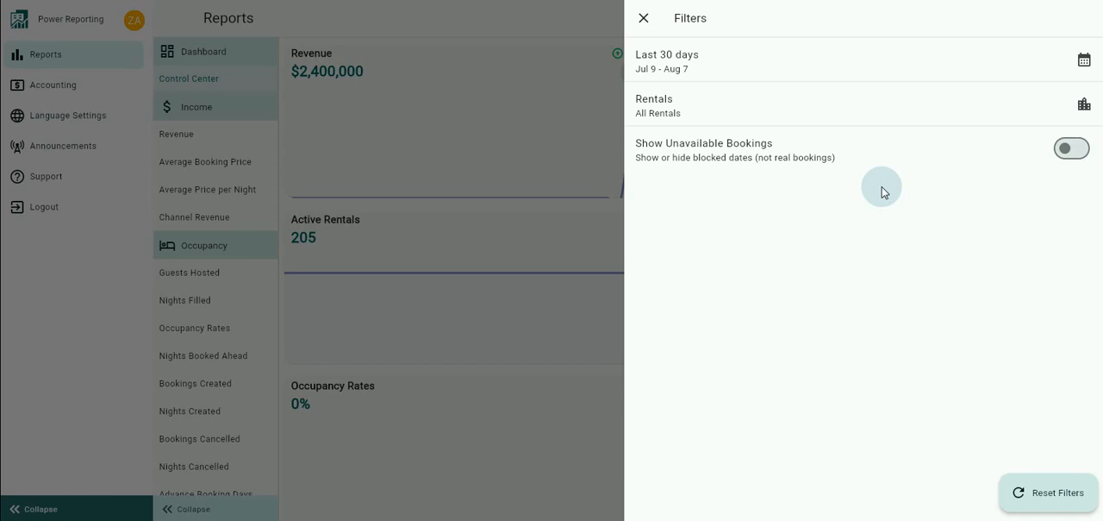
Toggle Show Unavailable Bookings on and off, reset all filters to defaults, and close the Filters panel to the dashboard
left_click(1072, 148)
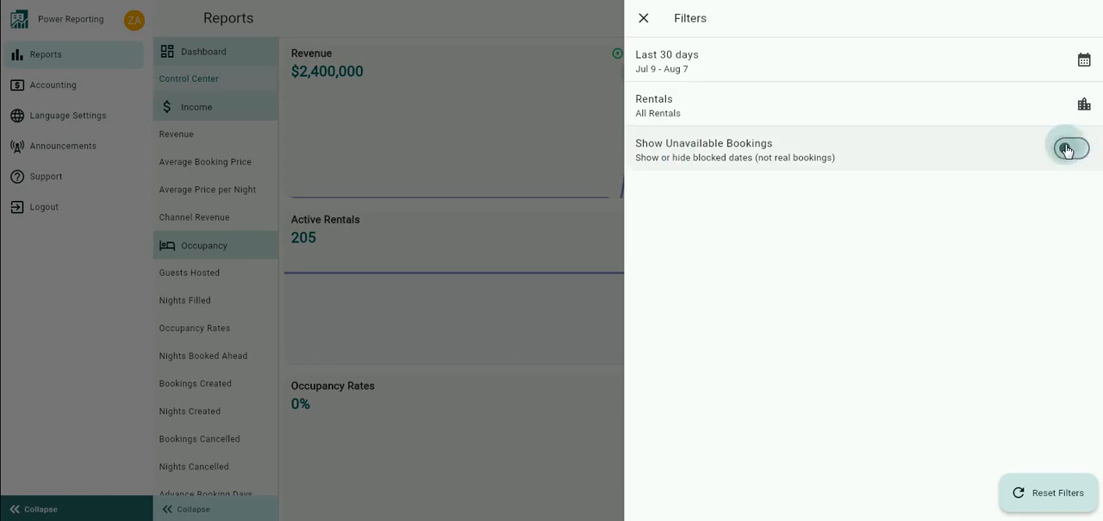
left_click(1072, 148)
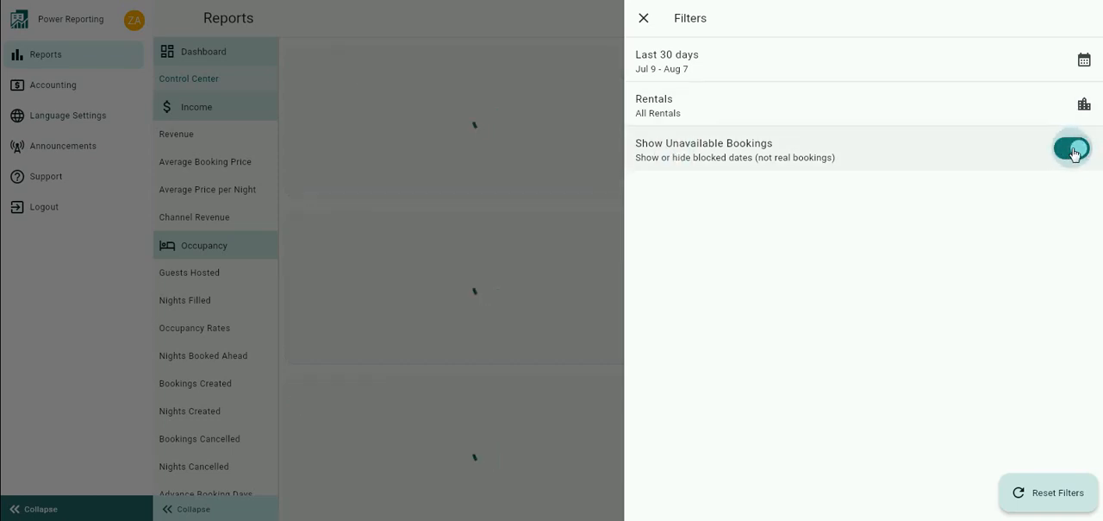
left_click(1072, 148)
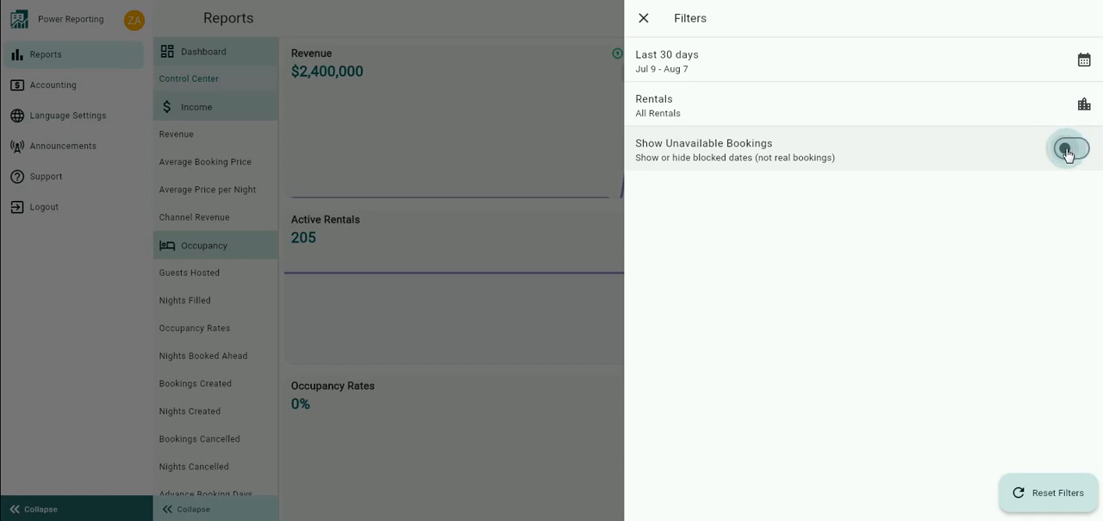
left_click(1072, 148)
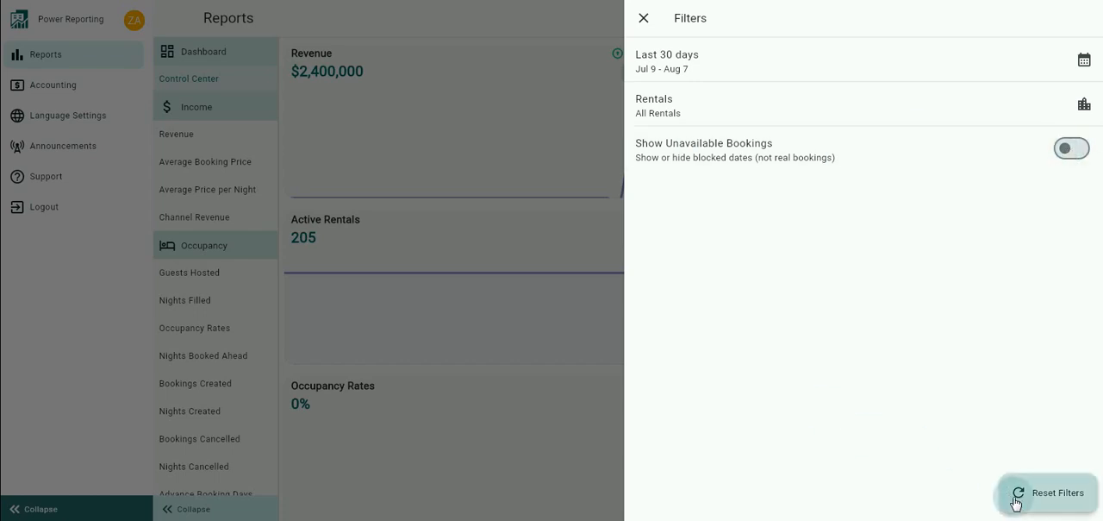
mouse_move(664, 13)
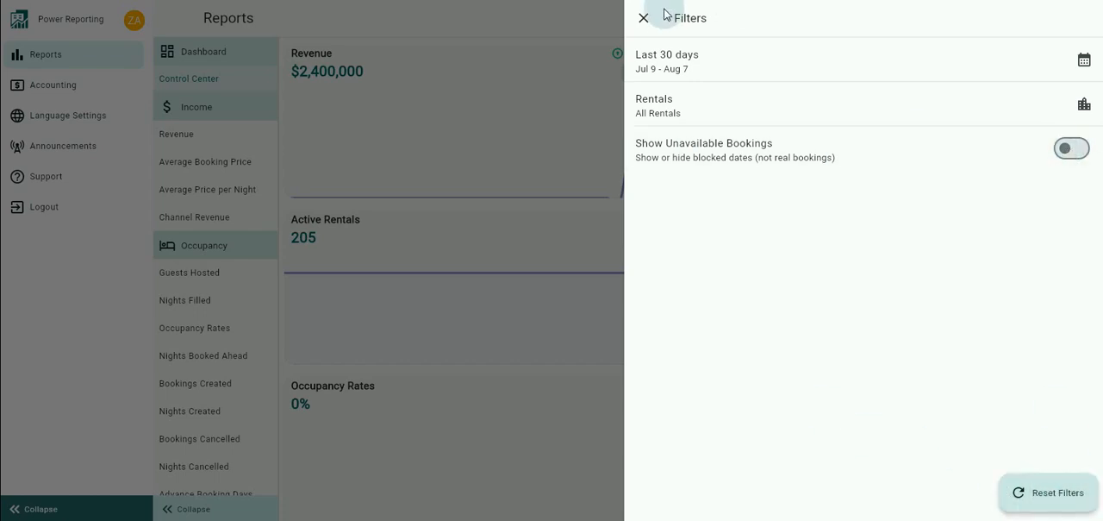
left_click(643, 17)
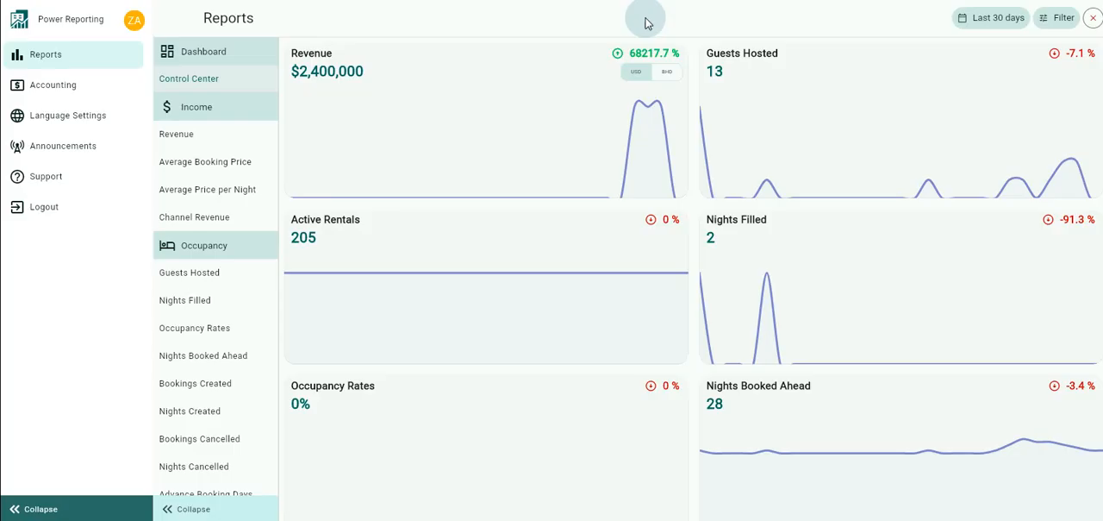